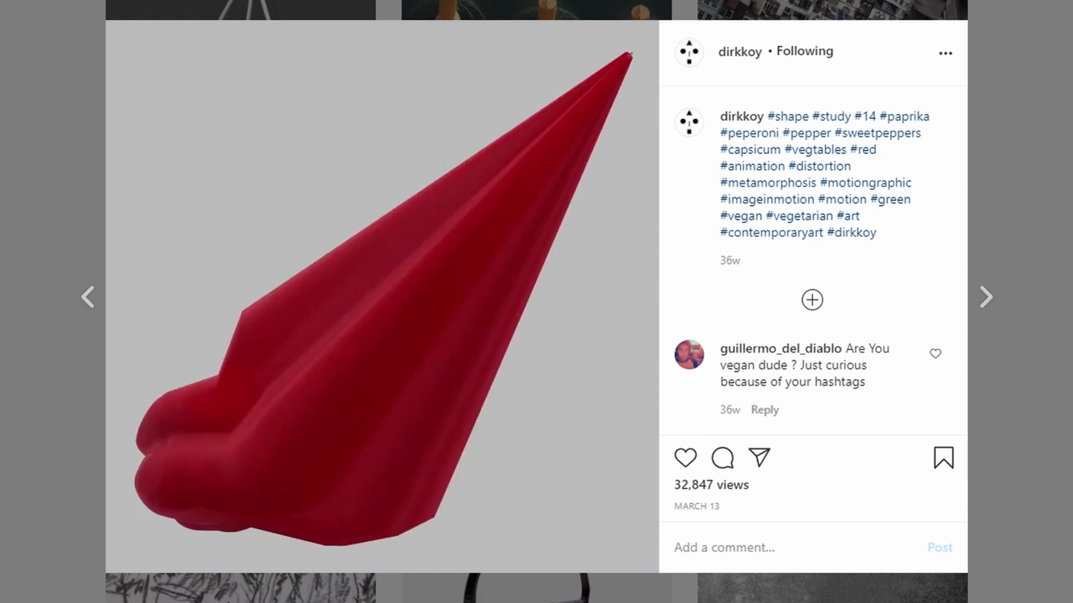
Advance from the red pepper post to the stretched-nose face shape study
{"action": "left_click", "coordinate": [985, 298]}
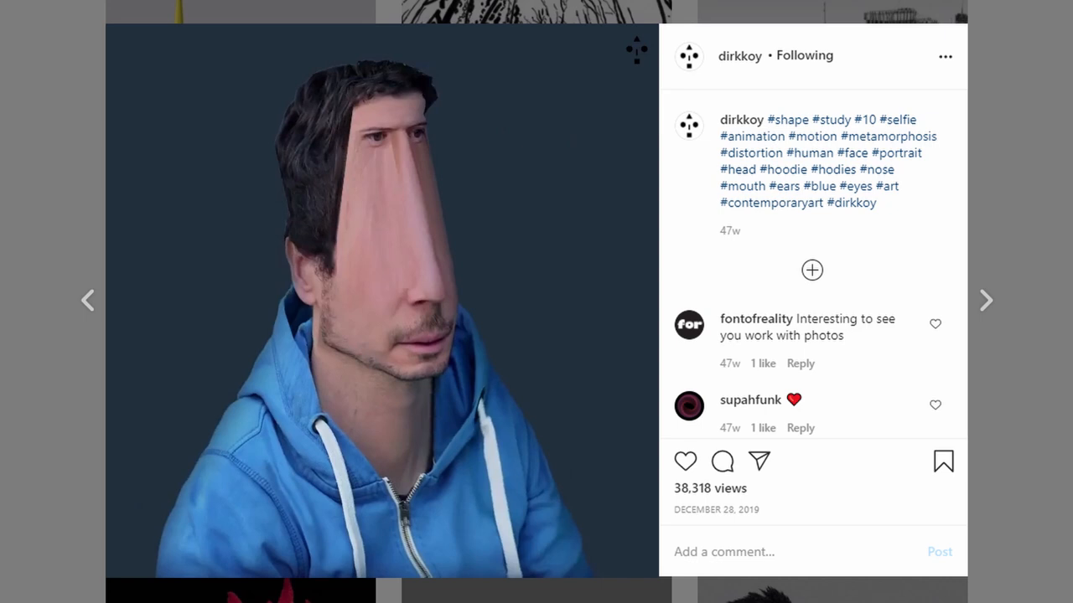
{"action": "left_click", "coordinate": [986, 303]}
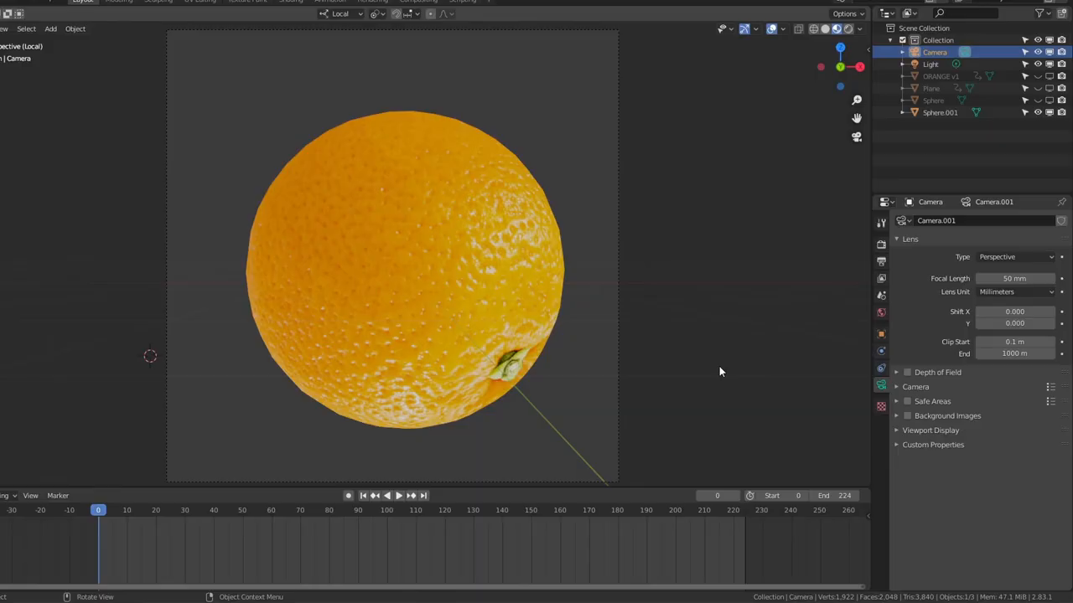
Leave the camera view and bring the orange sphere into Edit Mode with all vertices selected
{"action": "left_click", "coordinate": [1014, 256]}
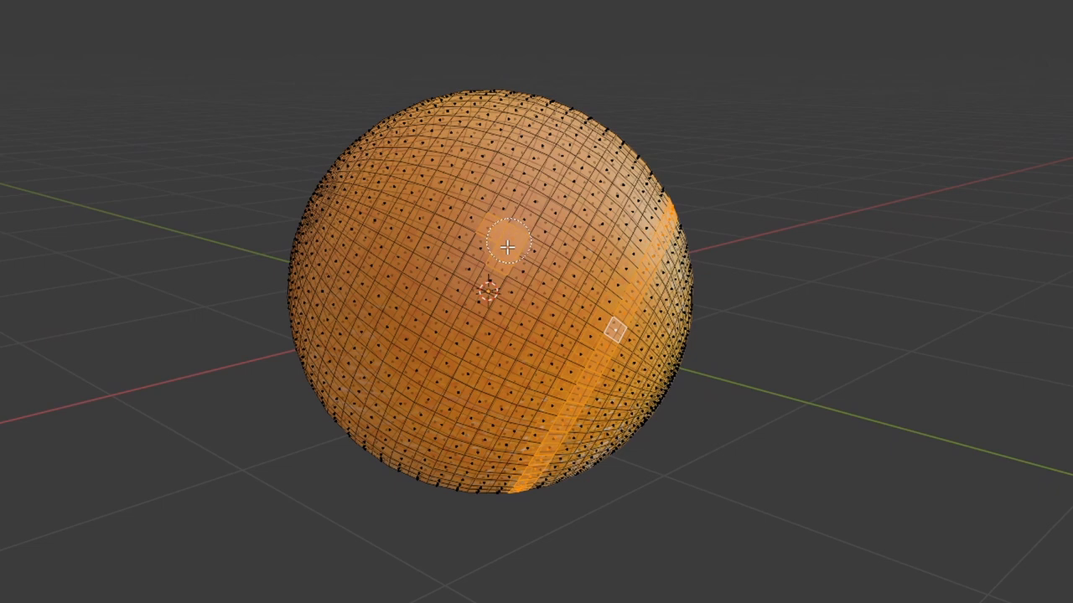
Pull vertices with proportional editing so the orange tapers into a pointed pear shape
{"action": "left_click", "coordinate": [111, 47]}
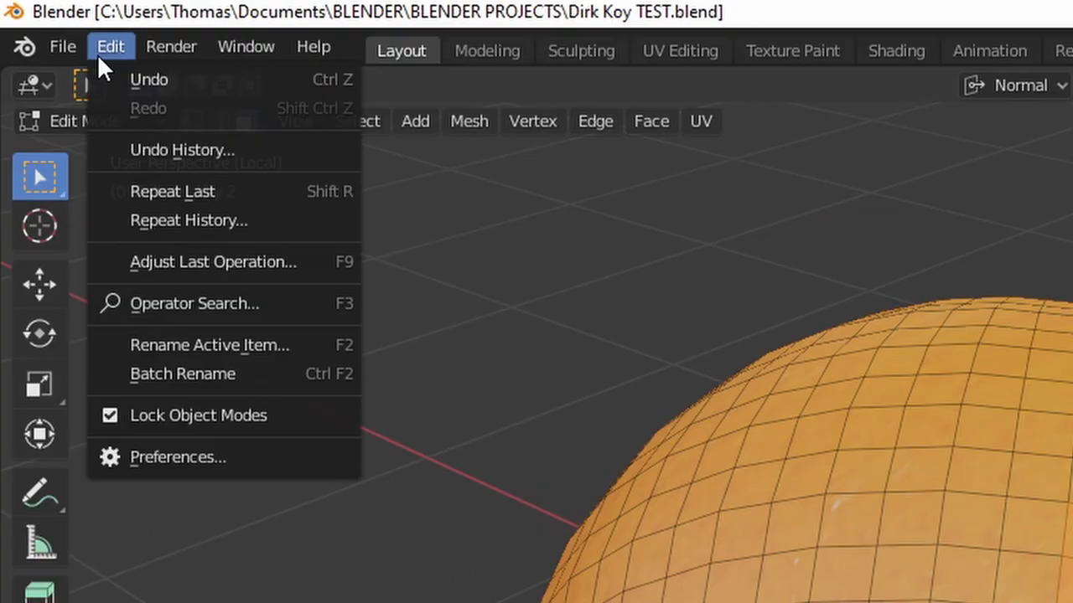
{"action": "left_click", "coordinate": [178, 456]}
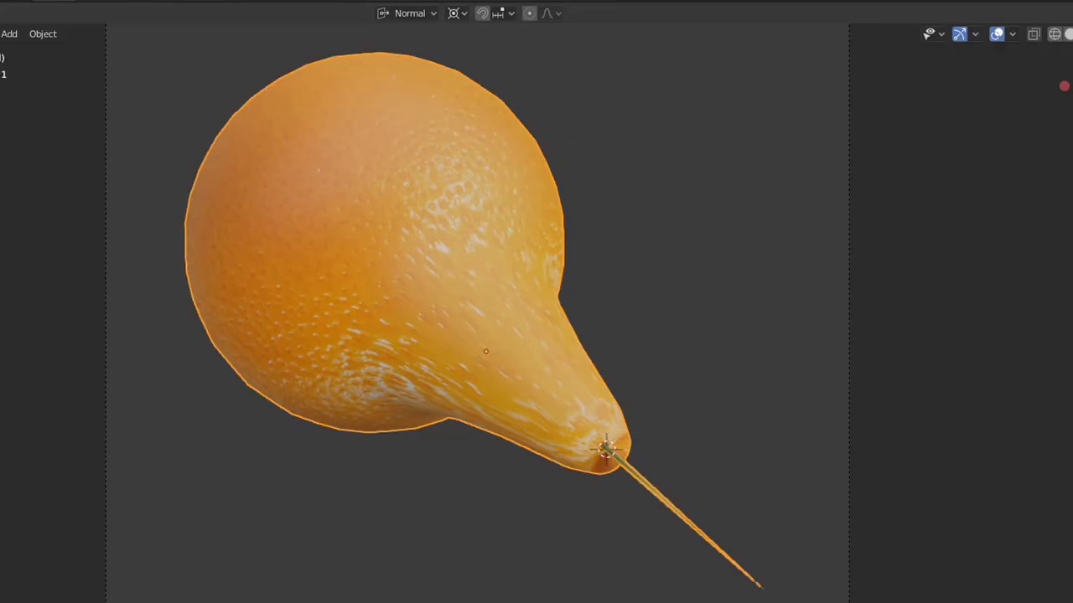
Keyframe Key 1's Value at 1.000 and make Key 2 relative to Key 1 in the shape keys
{"action": "left_click", "coordinate": [456, 370]}
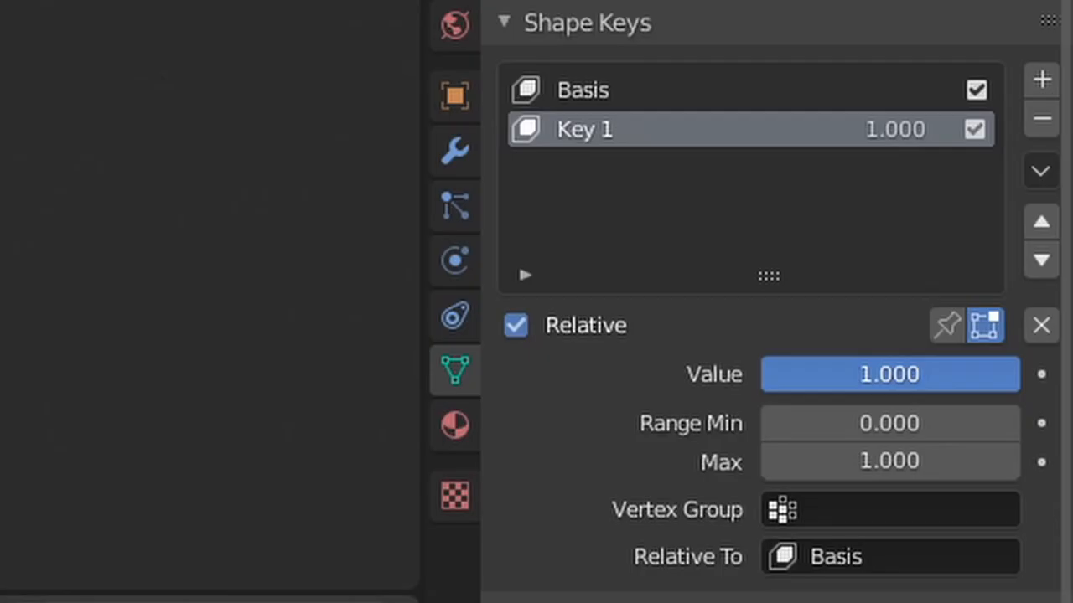
{"action": "left_click", "coordinate": [1042, 79]}
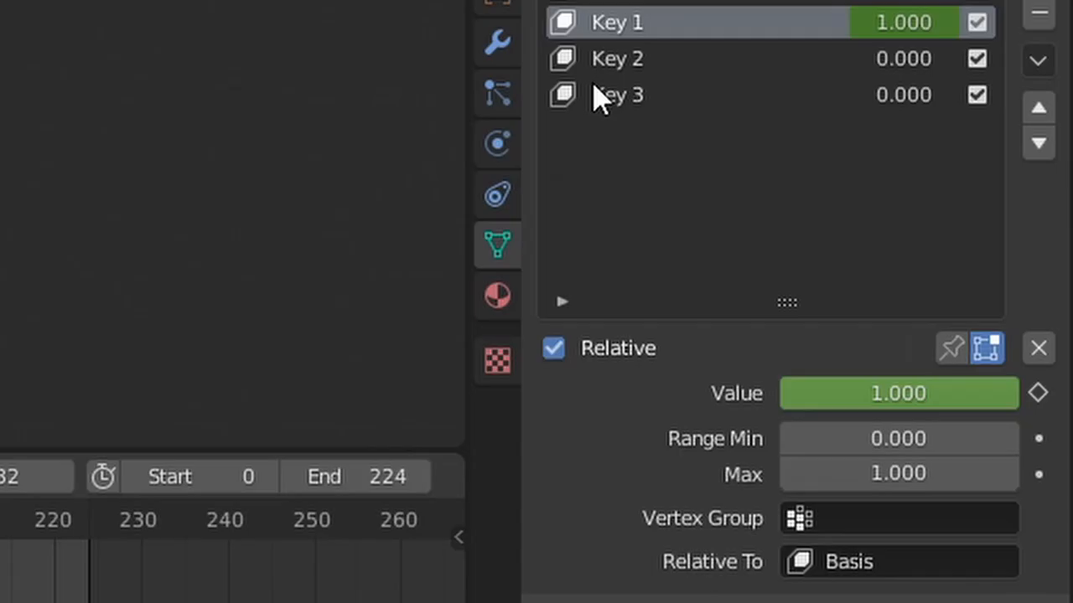
{"action": "left_click", "coordinate": [617, 57]}
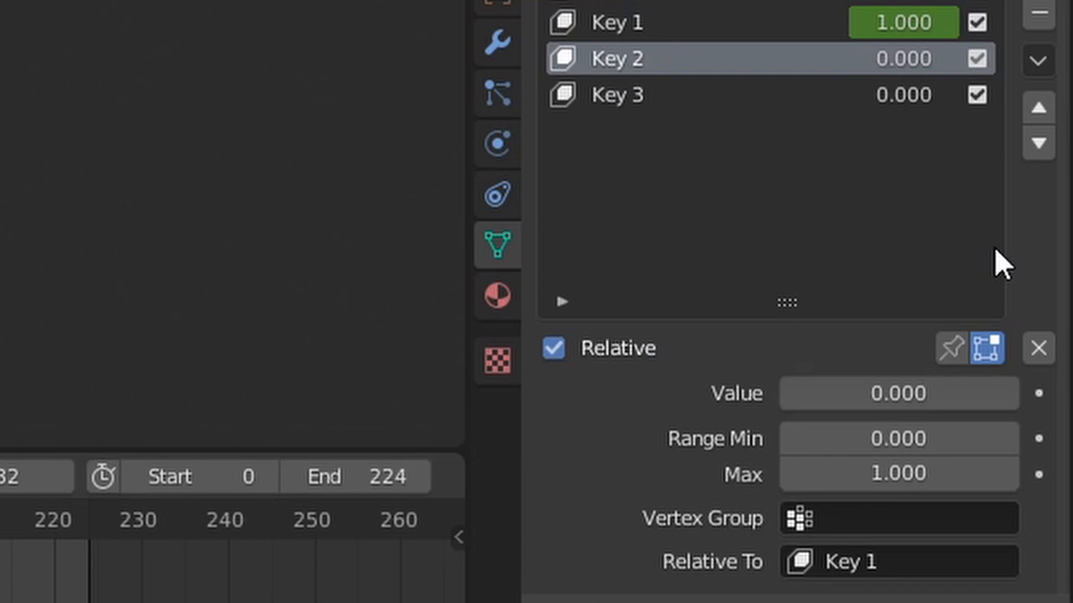